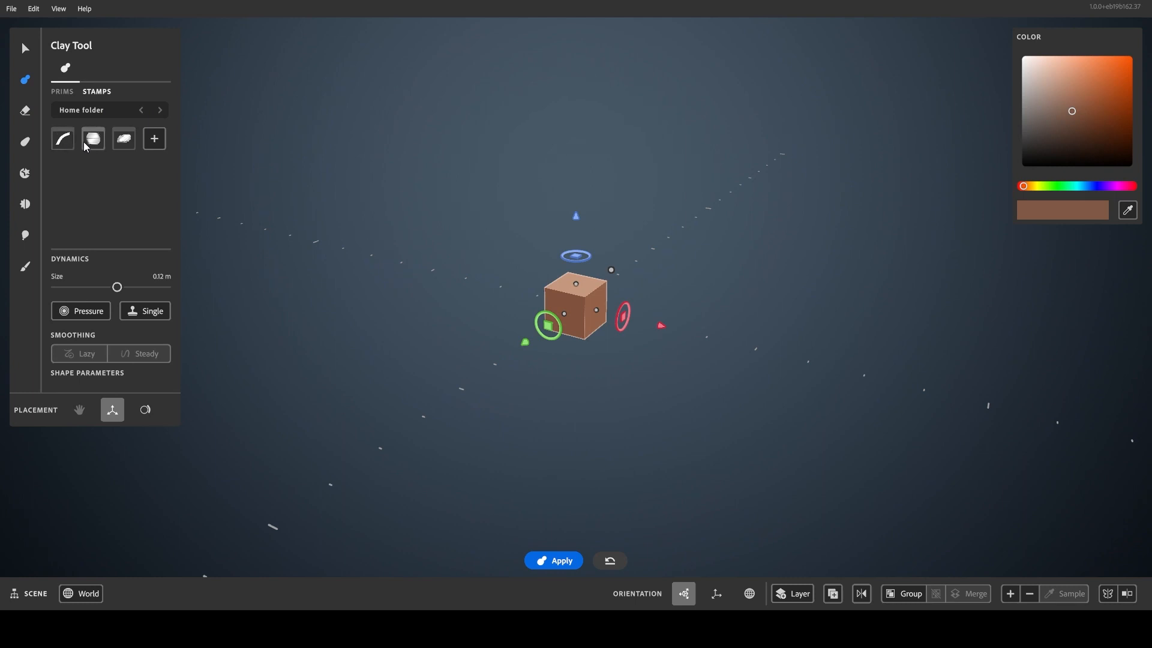
Step: Browse into the Mechanical stamp collection from the Clay Tool's Home folder
left_click(160, 110)
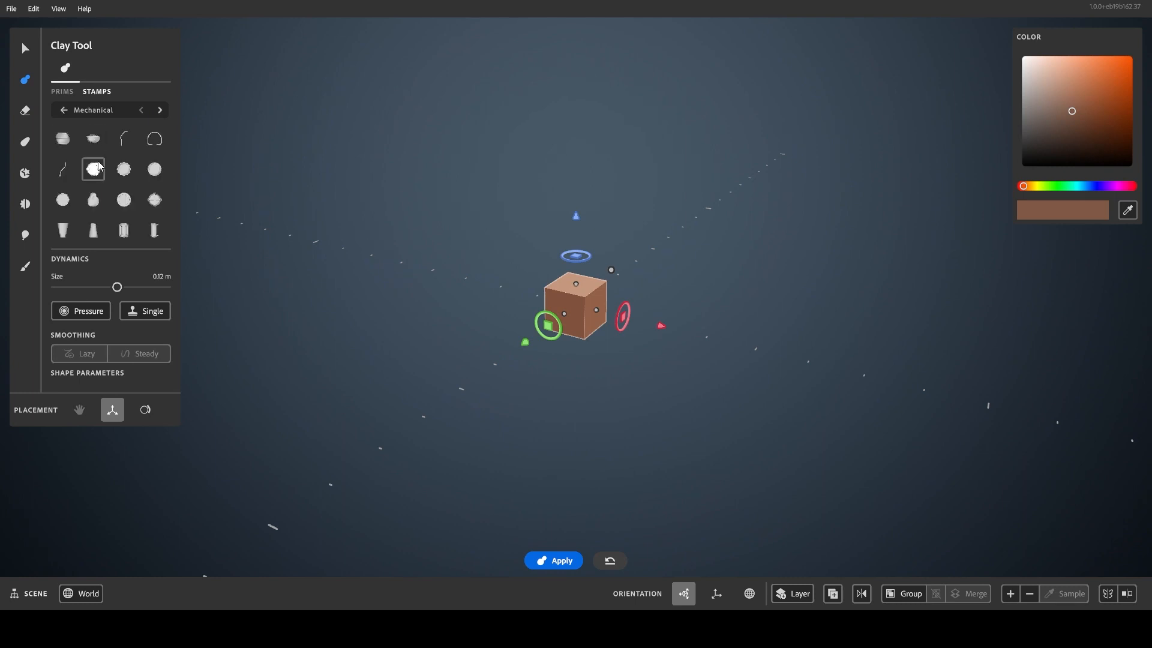